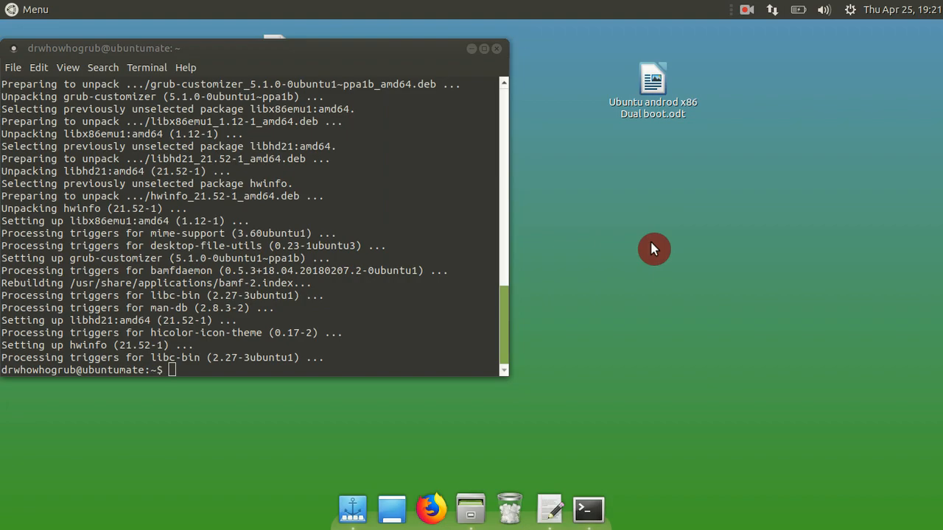
- Let apt finish installing grub-customizer and return to a ready prompt
{"action": "type", "text": "e"}
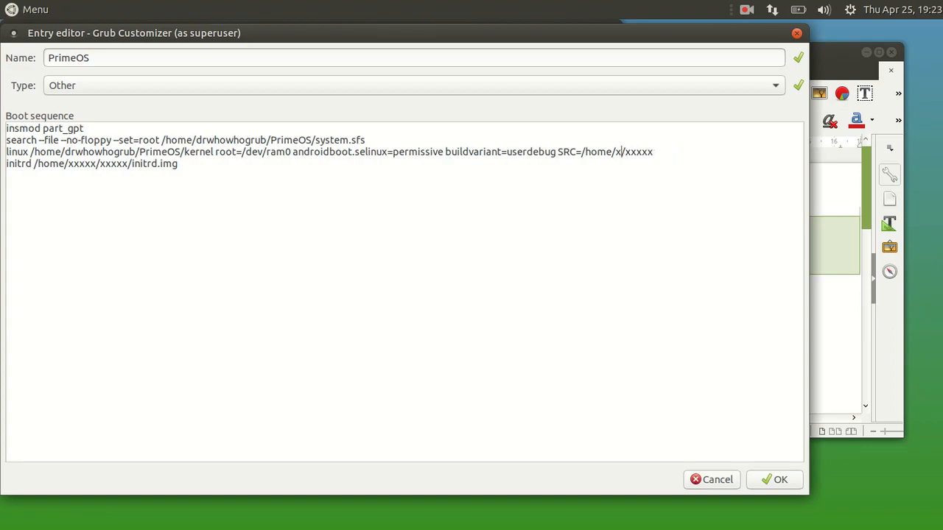
- Replace the placeholder SRC and initrd paths with the home PrimeOS folder path
{"action": "left_click", "coordinate": [781, 480]}
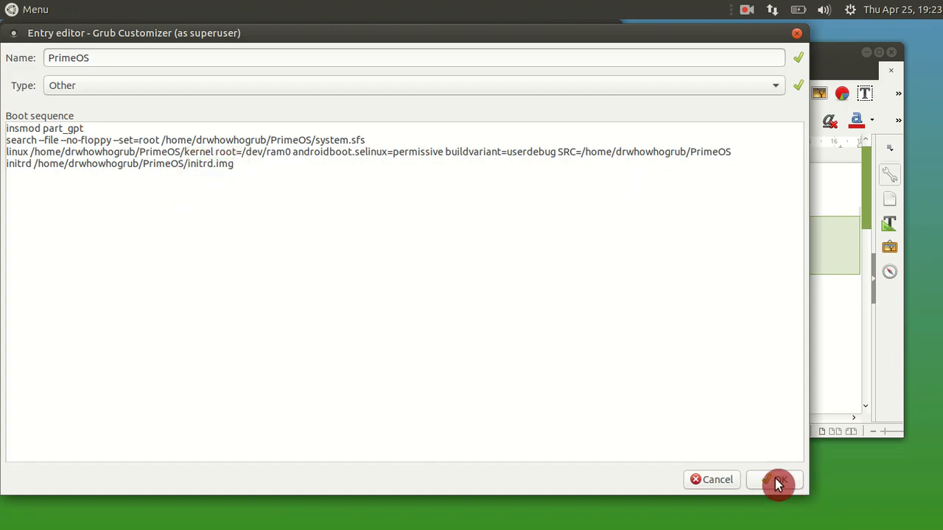
- Confirm the PrimeOS entry so it heads the boot list above Ubuntu
{"action": "left_click", "coordinate": [778, 480]}
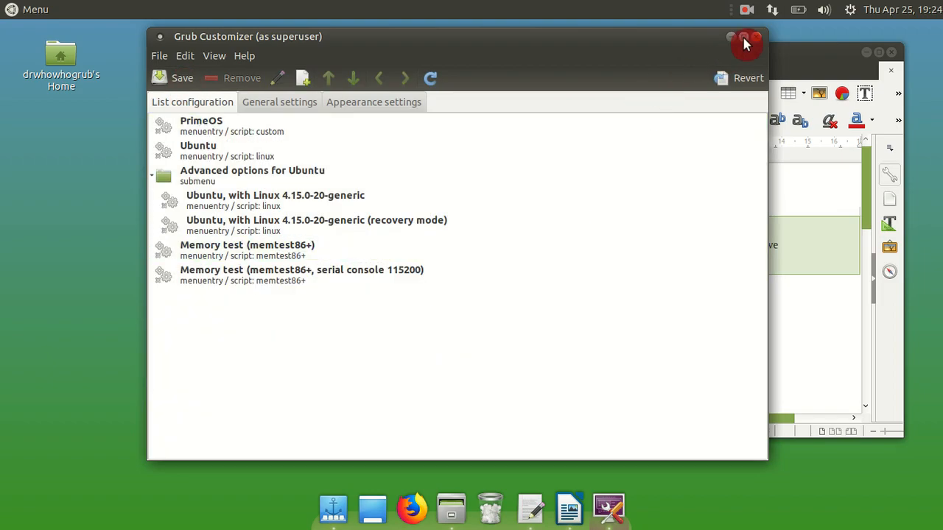